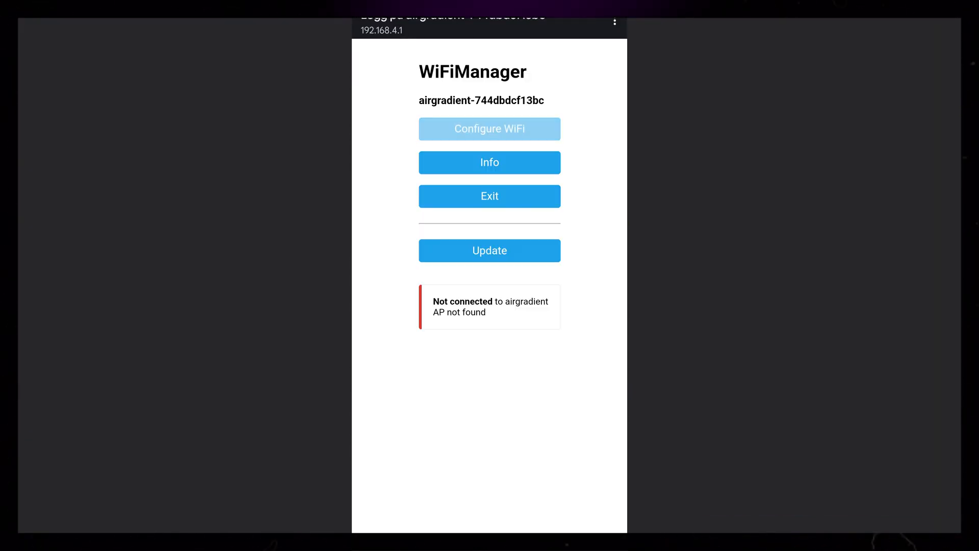
# Step: Configure the discovered I-9PSL sensor, assign it an area, and view the airgradient integration
pyautogui.click(489, 128)
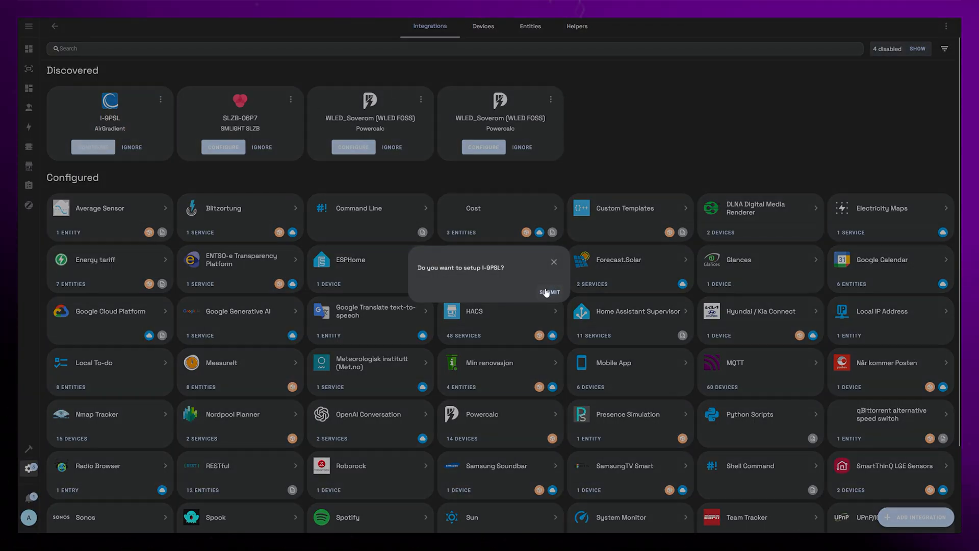
pyautogui.click(549, 292)
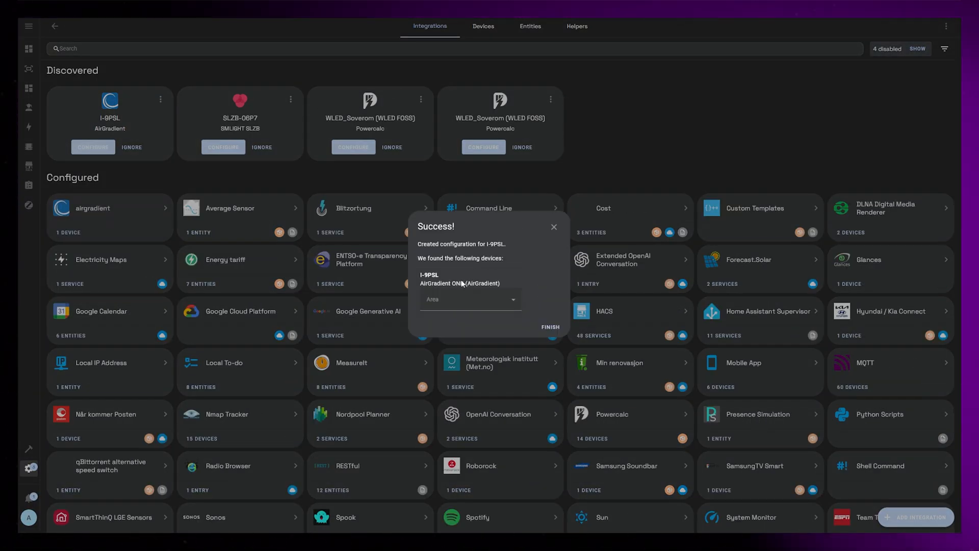
pyautogui.click(470, 298)
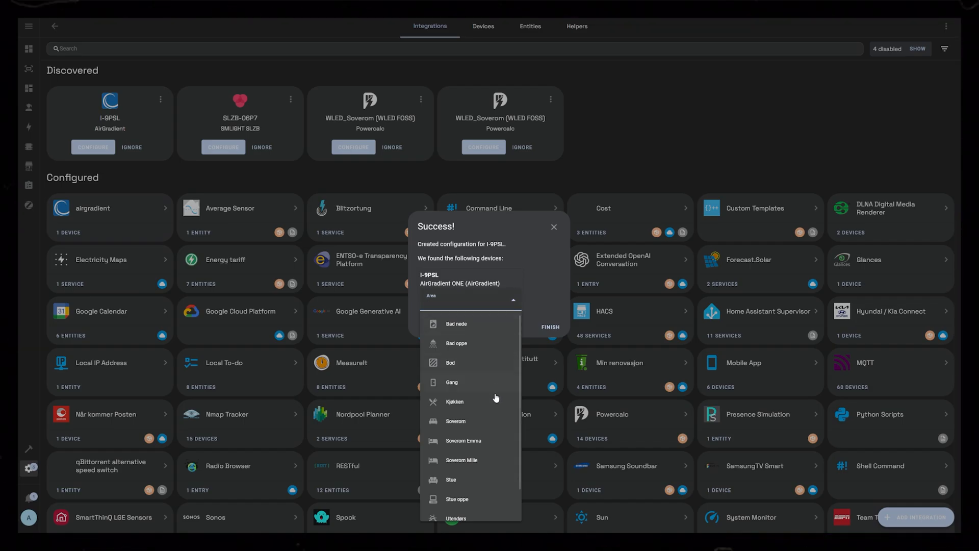
pyautogui.click(451, 479)
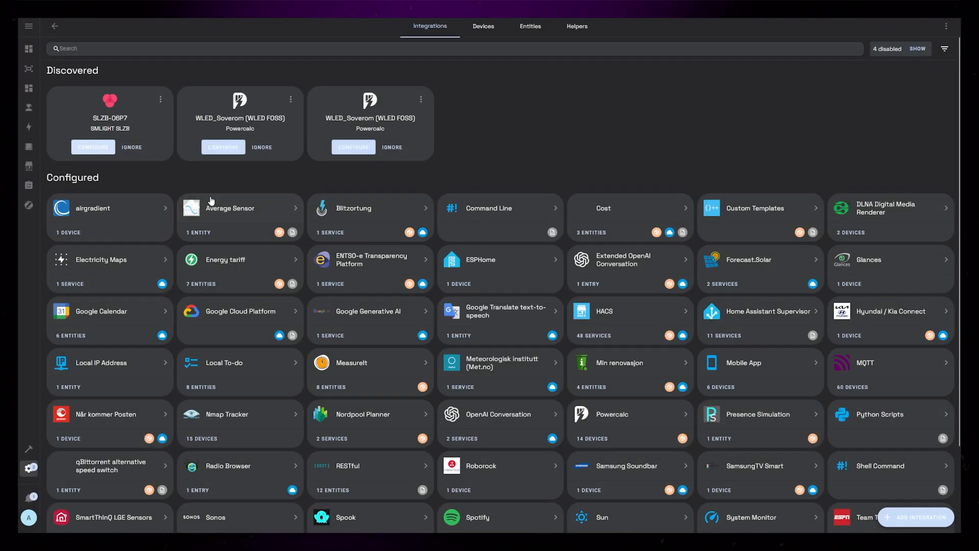
pyautogui.click(92, 212)
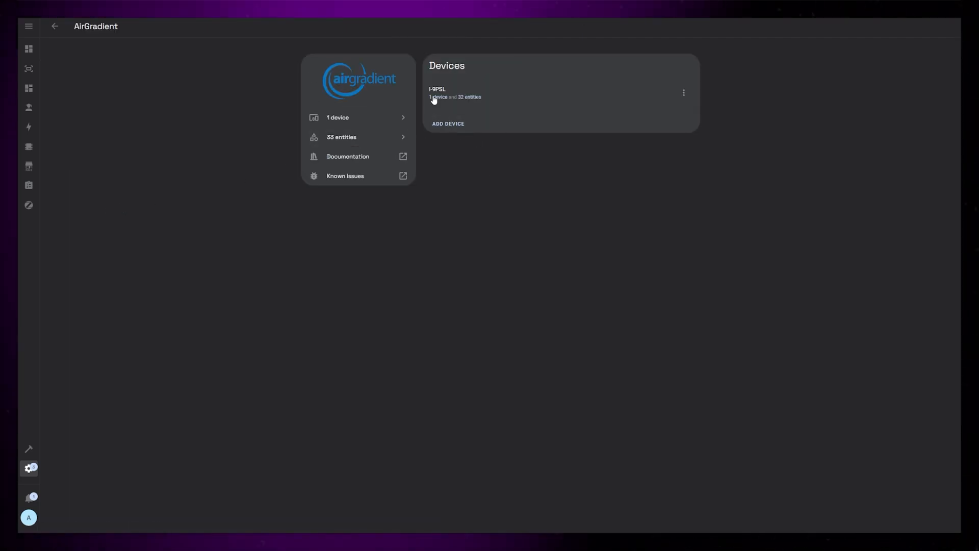
# Step: Open the I-9PSL device page and scroll through its sensor and configuration readings
pyautogui.click(437, 92)
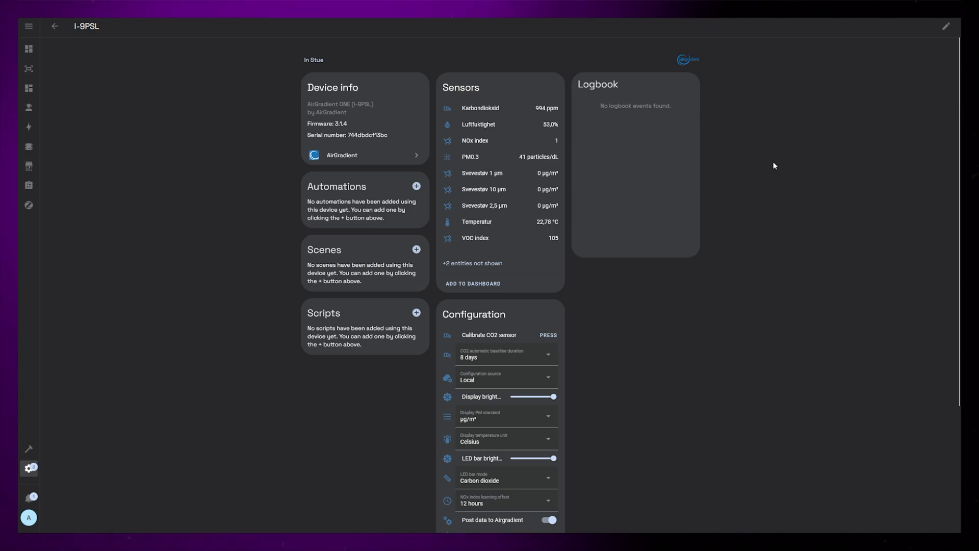
pyautogui.scroll(-3)
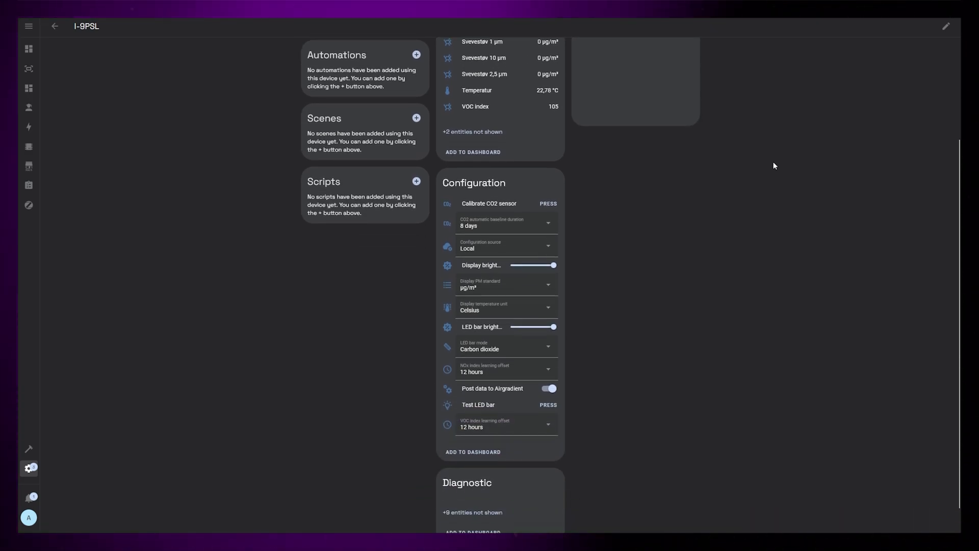
pyautogui.scroll(3)
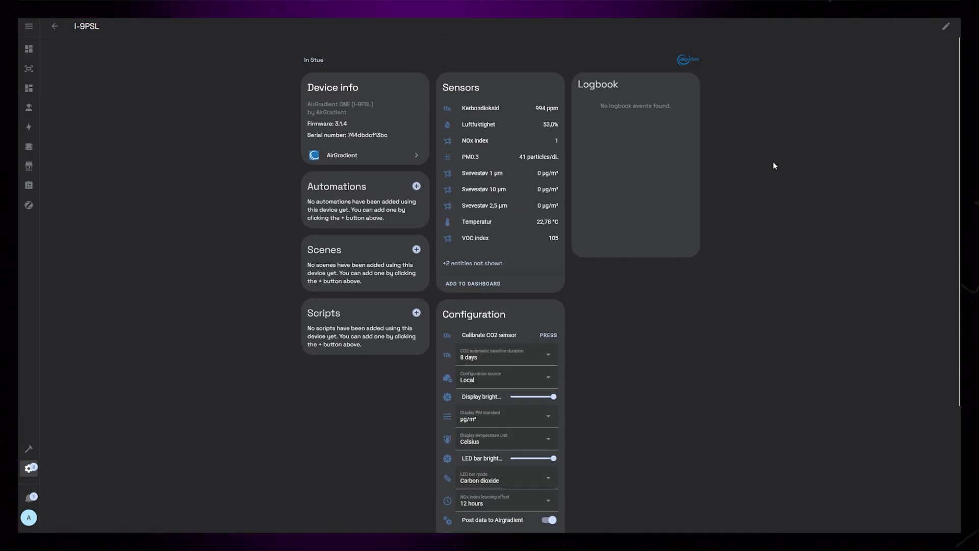
pyautogui.moveTo(493, 248)
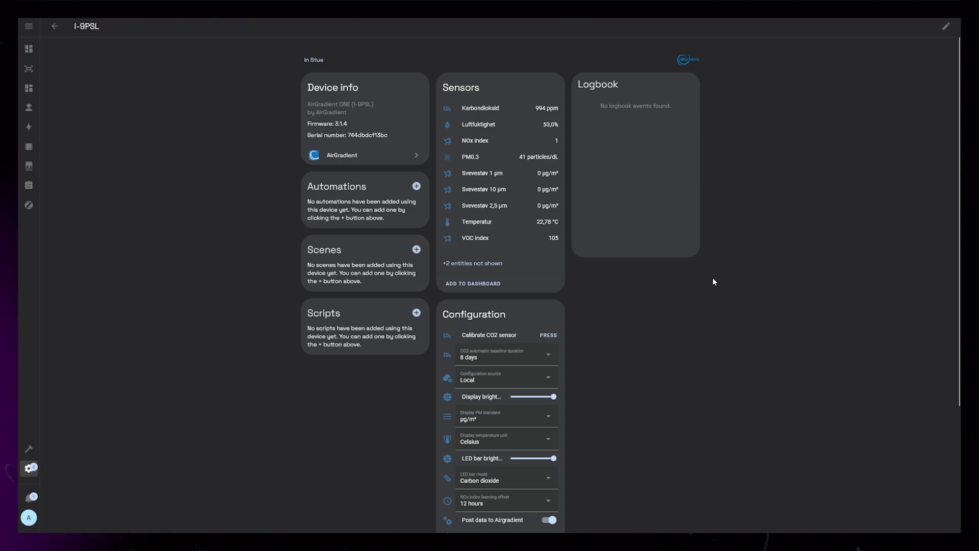
pyautogui.scroll(-3)
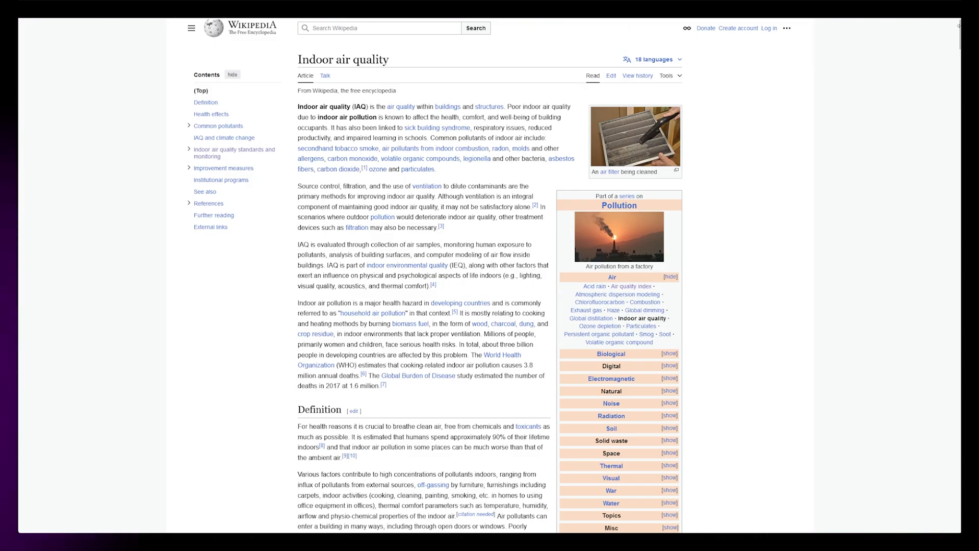
pyautogui.scroll(-3)
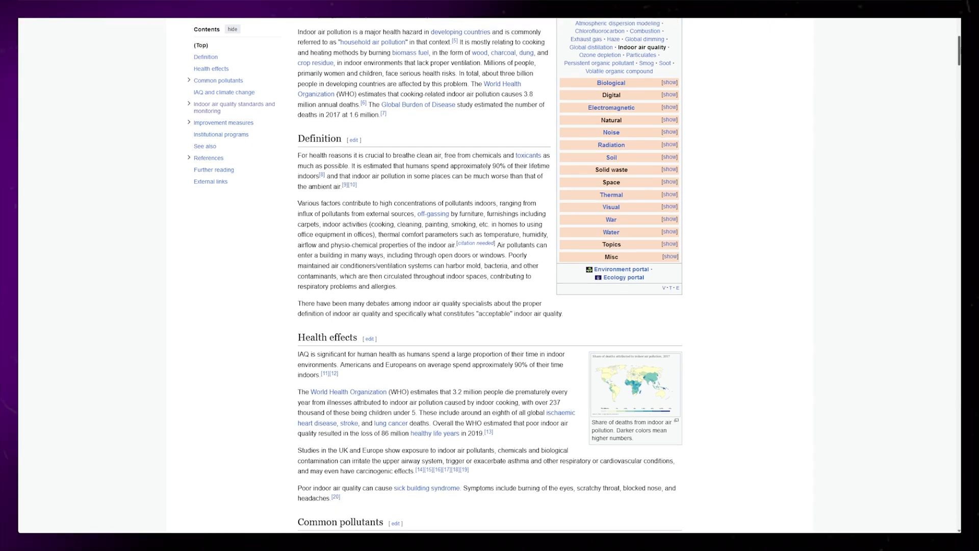
pyautogui.scroll(-3)
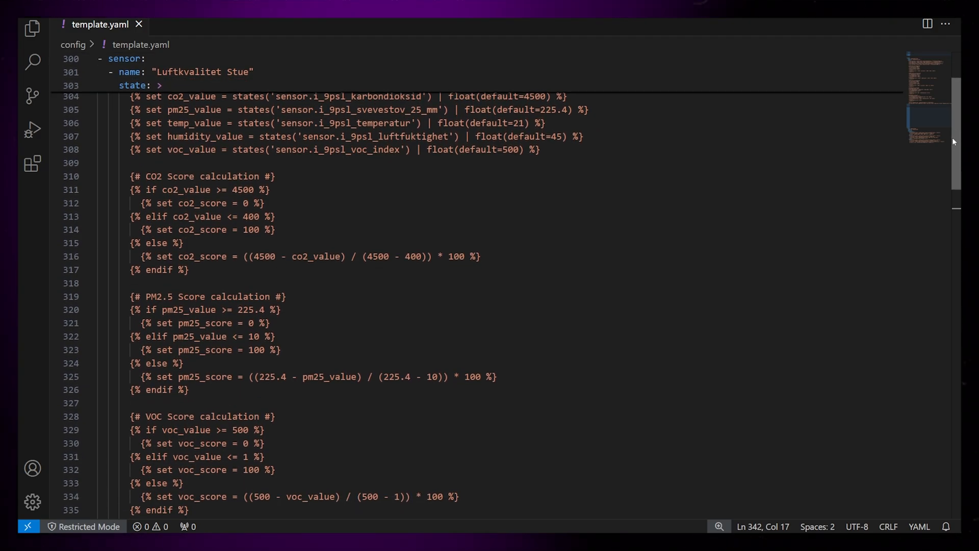
pyautogui.scroll(-3)
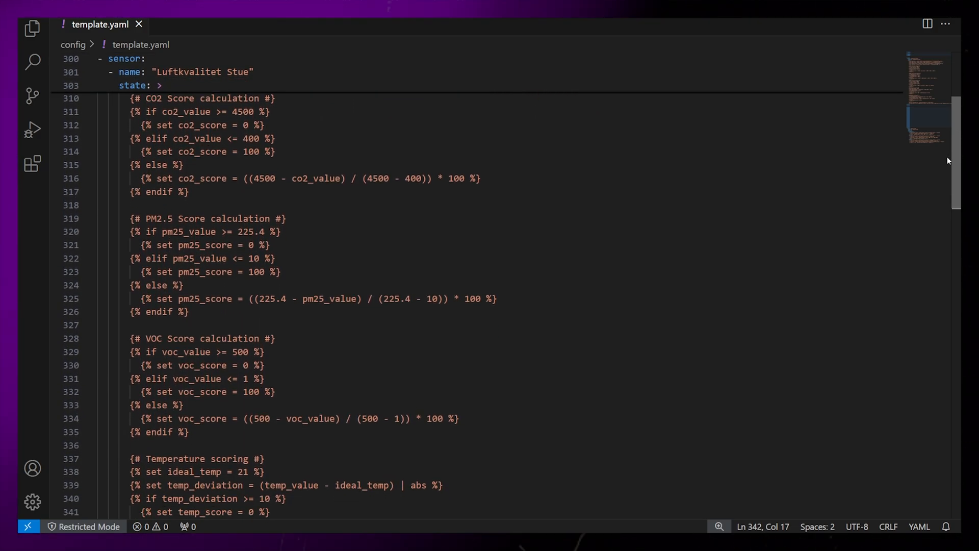
pyautogui.scroll(-3)
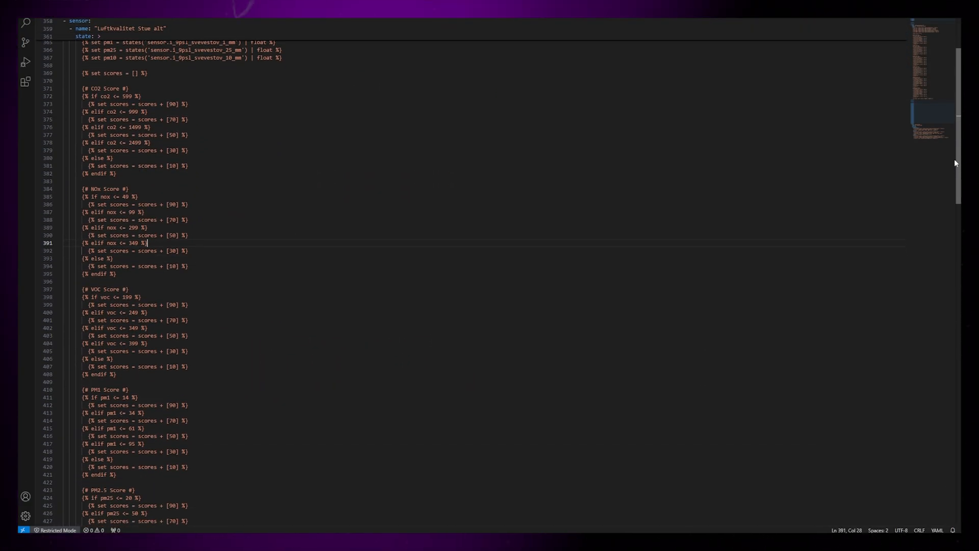
pyautogui.scroll(-3)
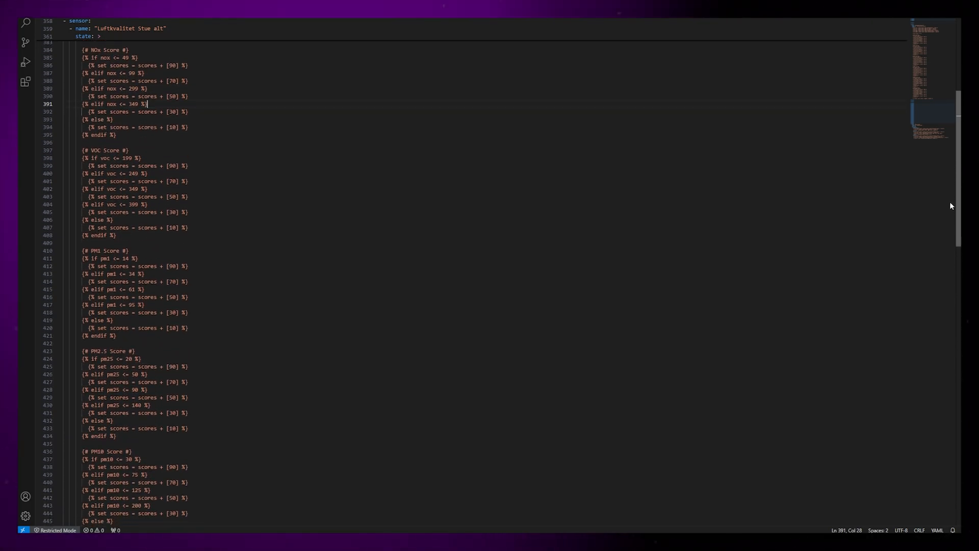
pyautogui.scroll(-3)
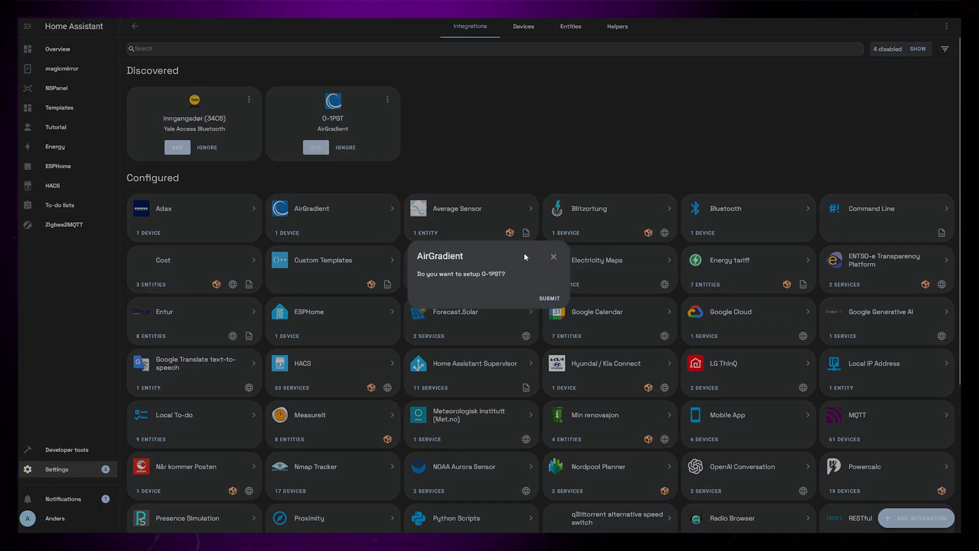
# Step: Confirm the O-1PST outdoor sensor setup and finish with area Utendørs
pyautogui.click(549, 297)
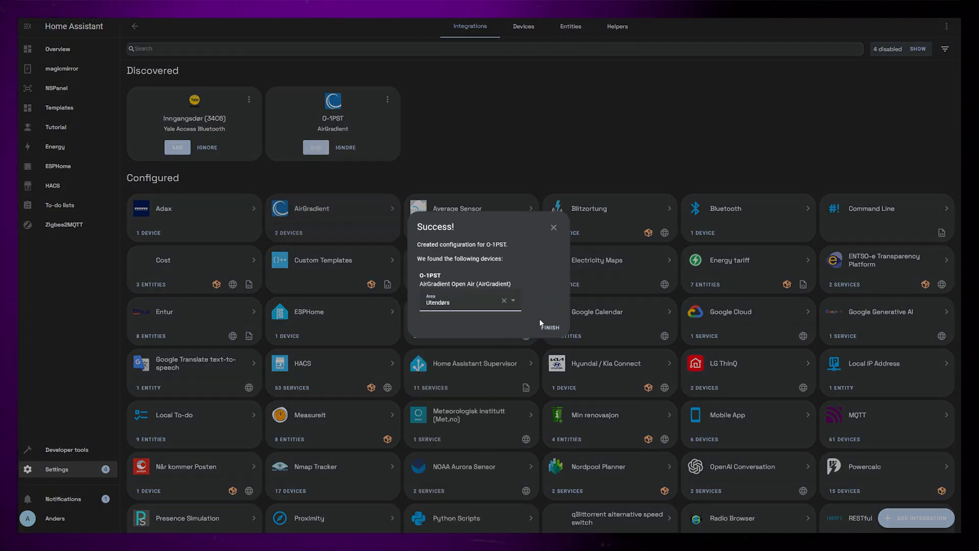
pyautogui.click(550, 327)
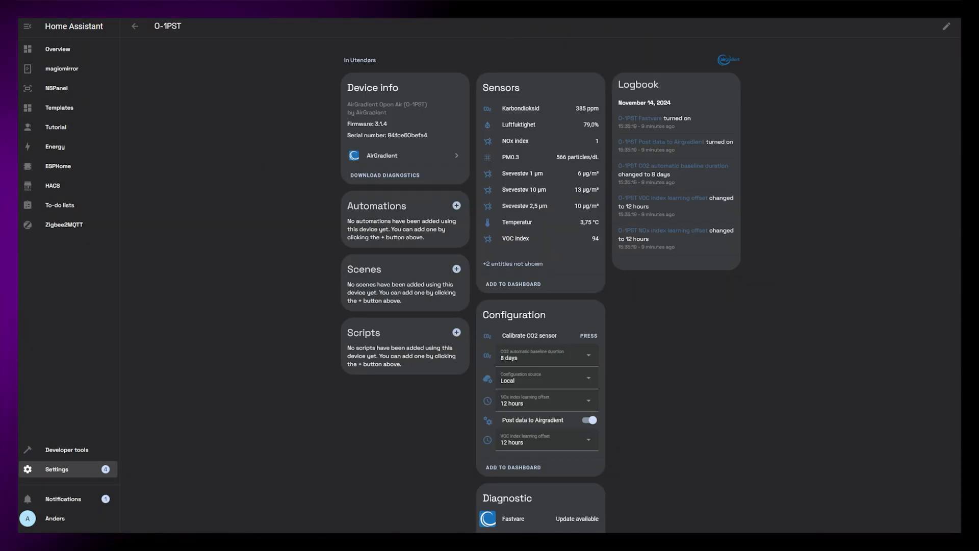